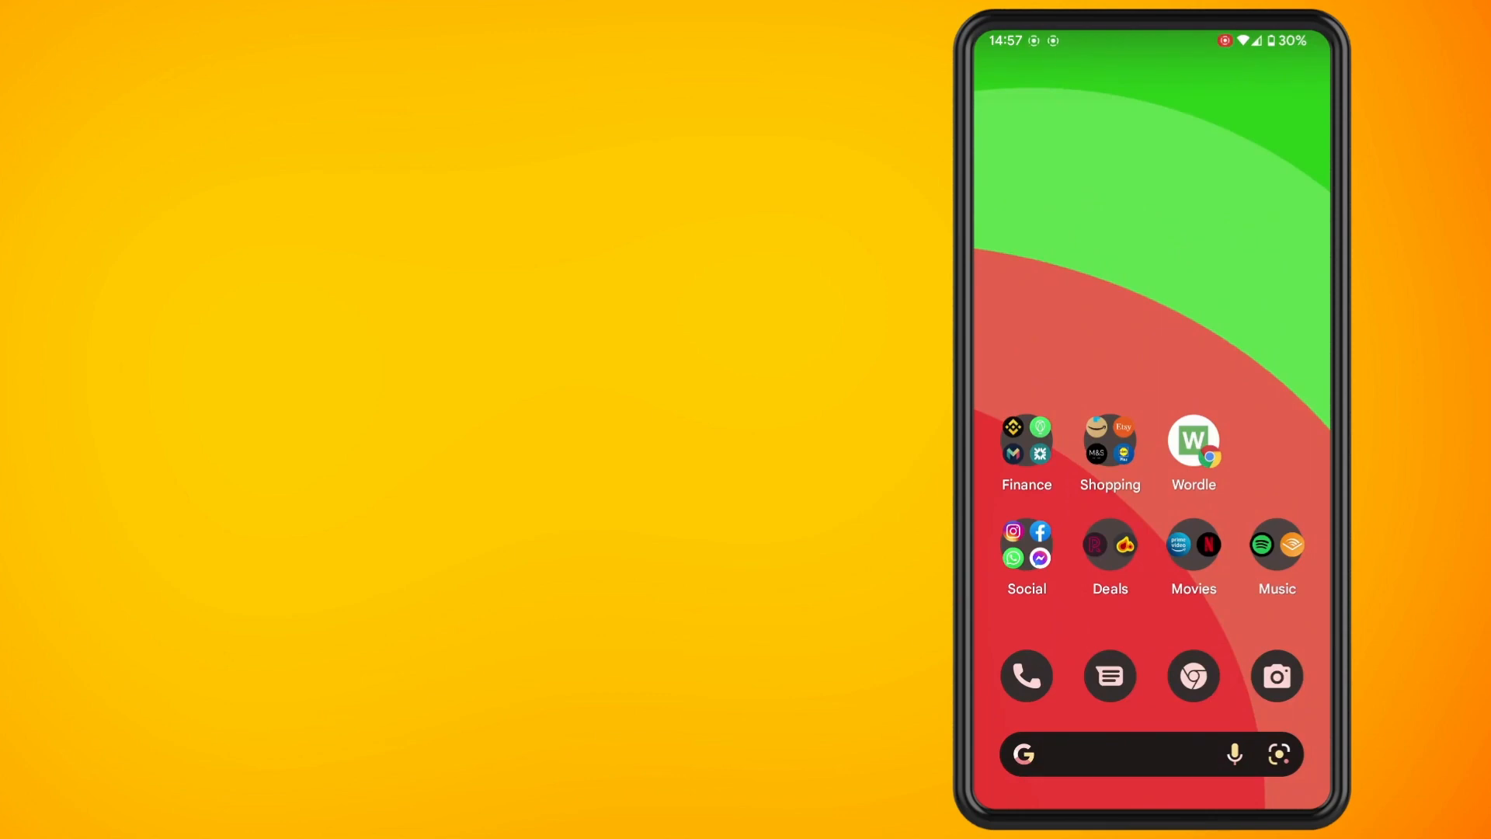
Launch WhatsApp from the Social folder on the Android home screen.
{"action": "left_click", "coordinate": [1026, 558]}
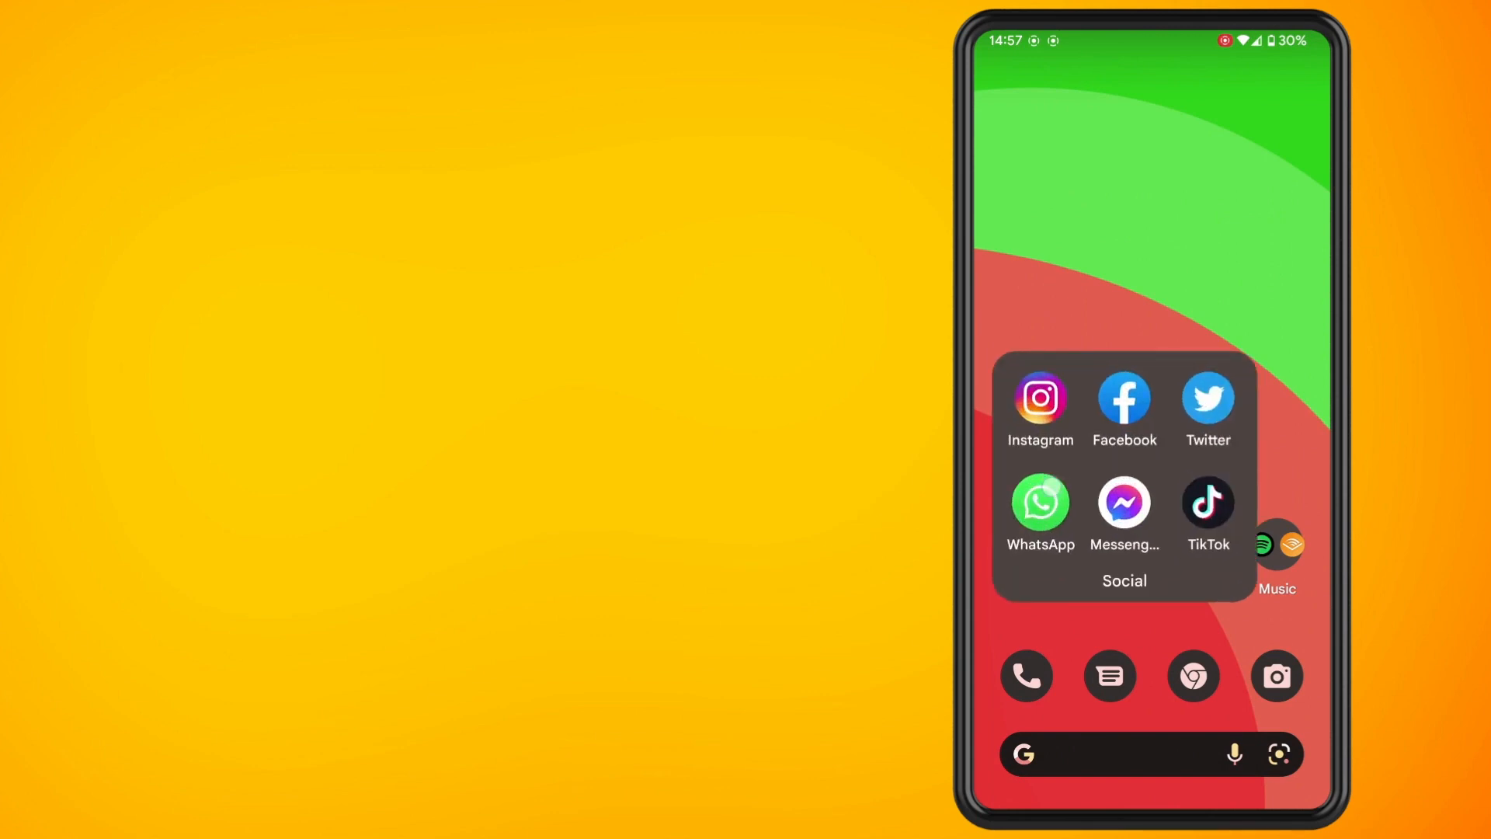
{"action": "left_click", "coordinate": [1039, 504]}
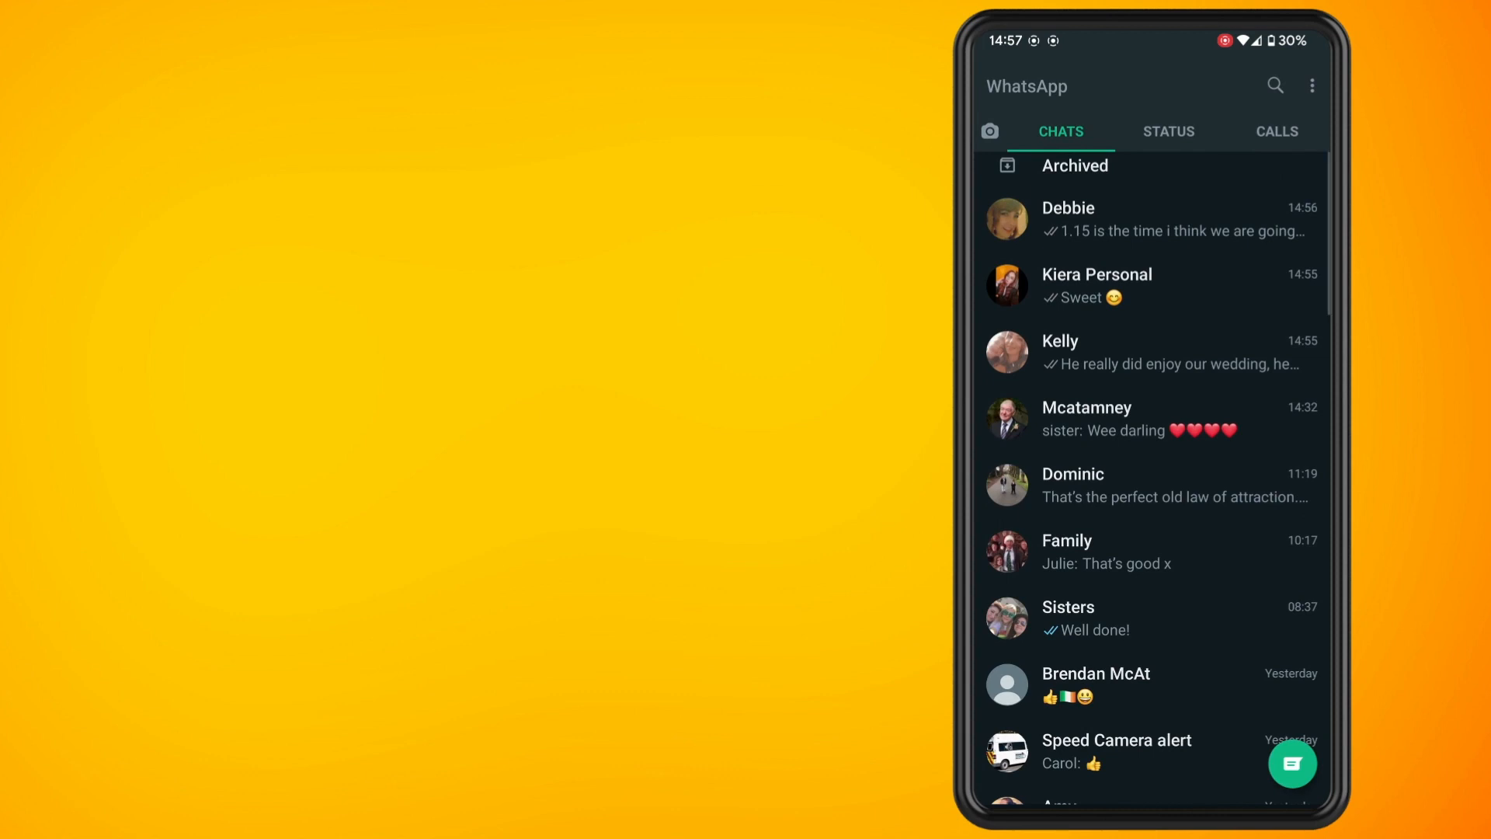
Go to Settings > Chats > Wallpaper to reach the Dark Theme Wallpaper page.
{"action": "left_click", "coordinate": [1312, 86]}
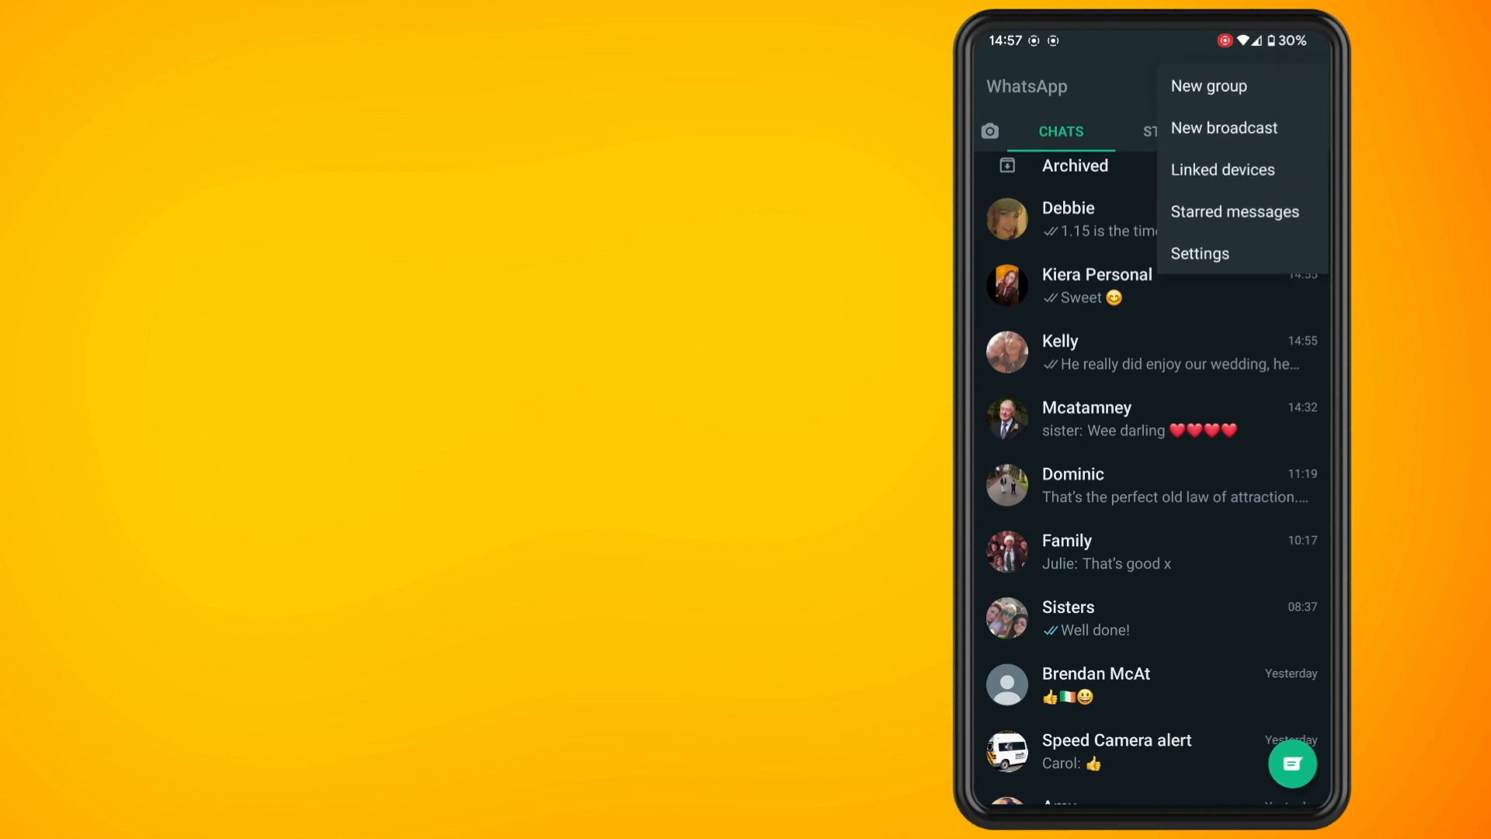
{"action": "left_click", "coordinate": [1199, 253]}
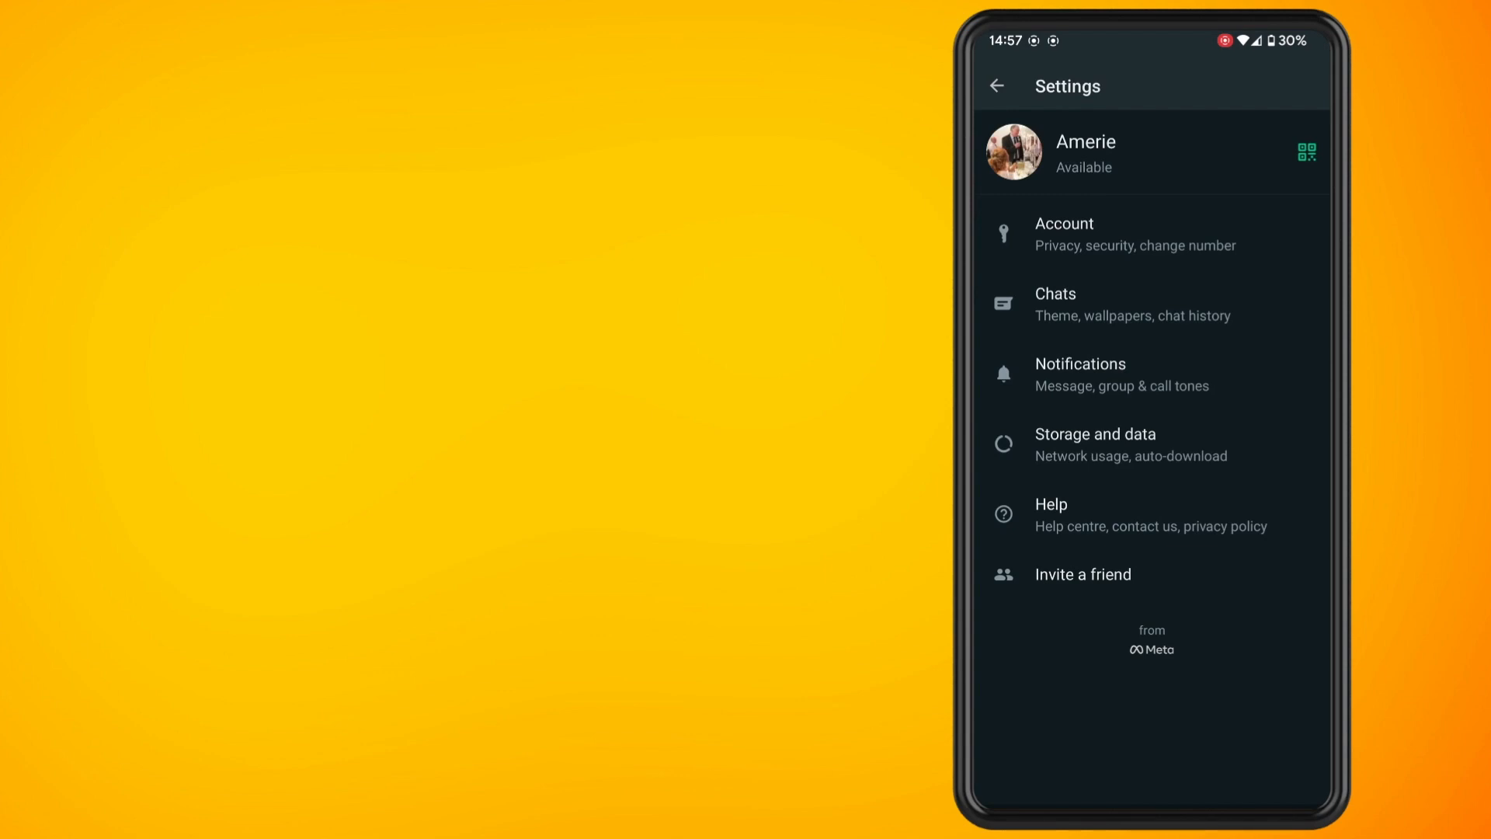
{"action": "left_click", "coordinate": [1056, 304]}
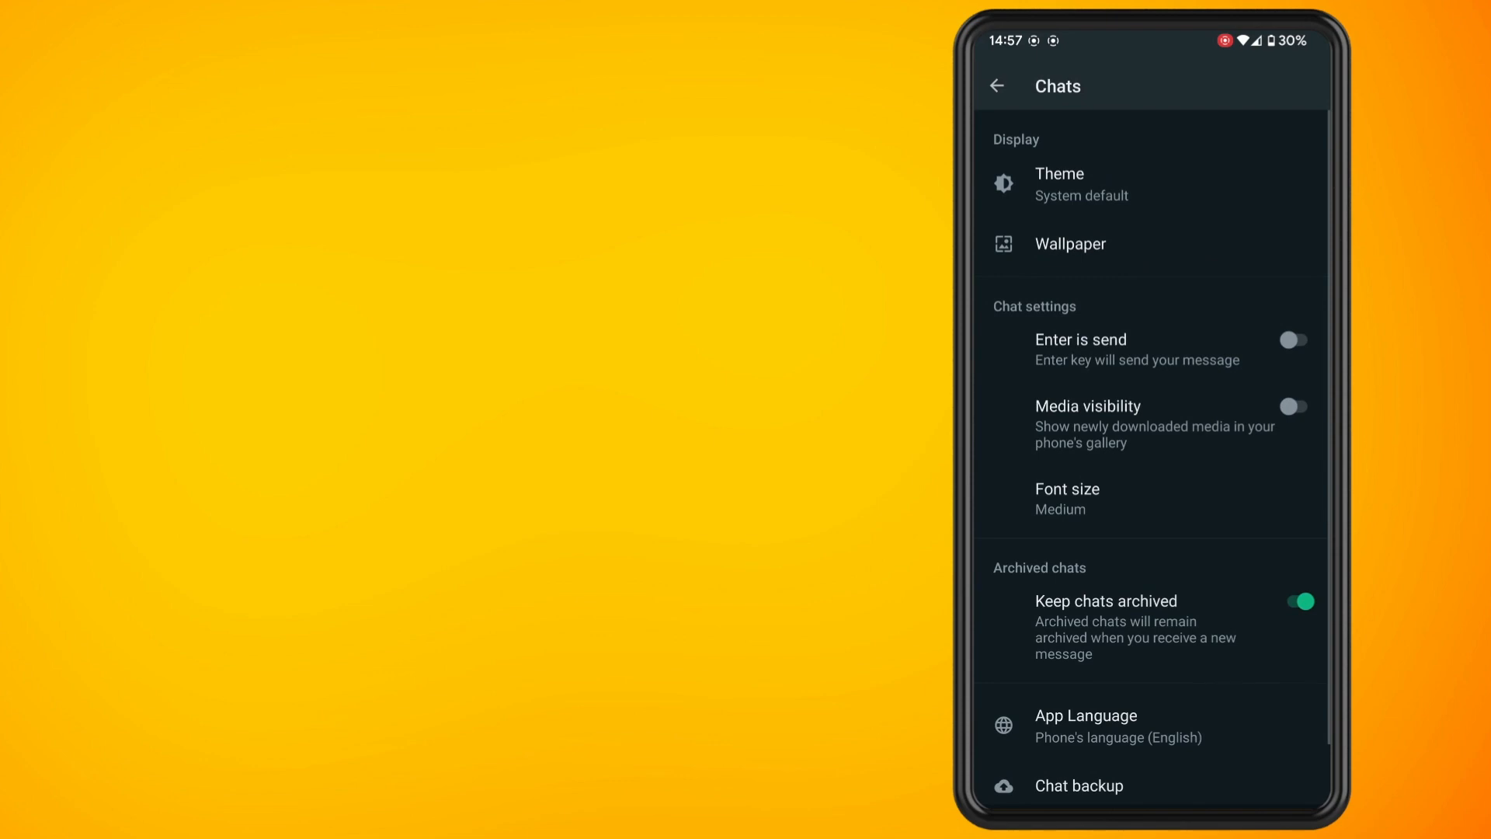
{"action": "left_click", "coordinate": [1068, 243]}
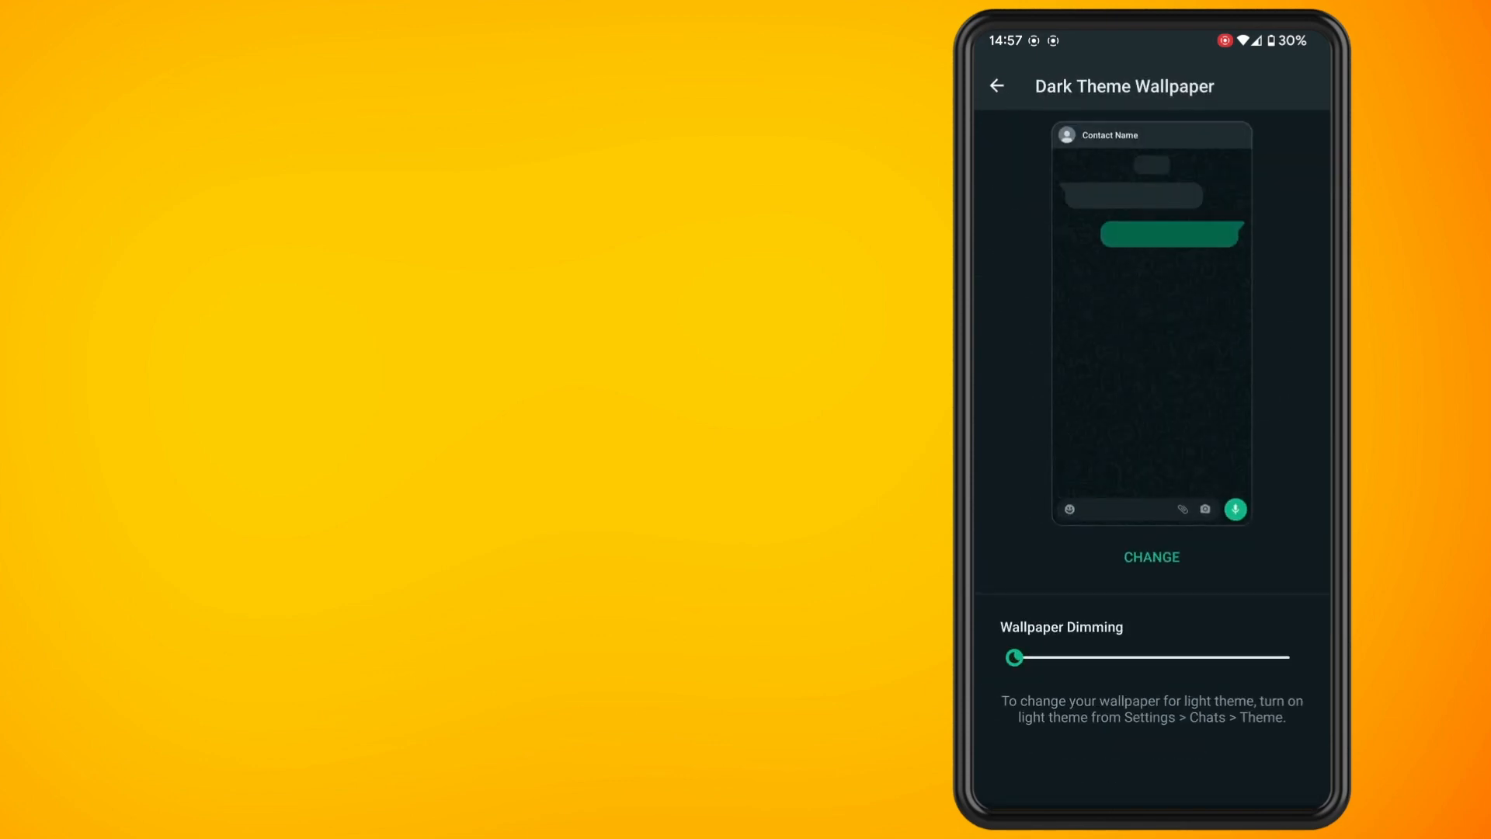
Start changing the wallpaper and scroll through the Bright collection.
{"action": "left_click", "coordinate": [1151, 556]}
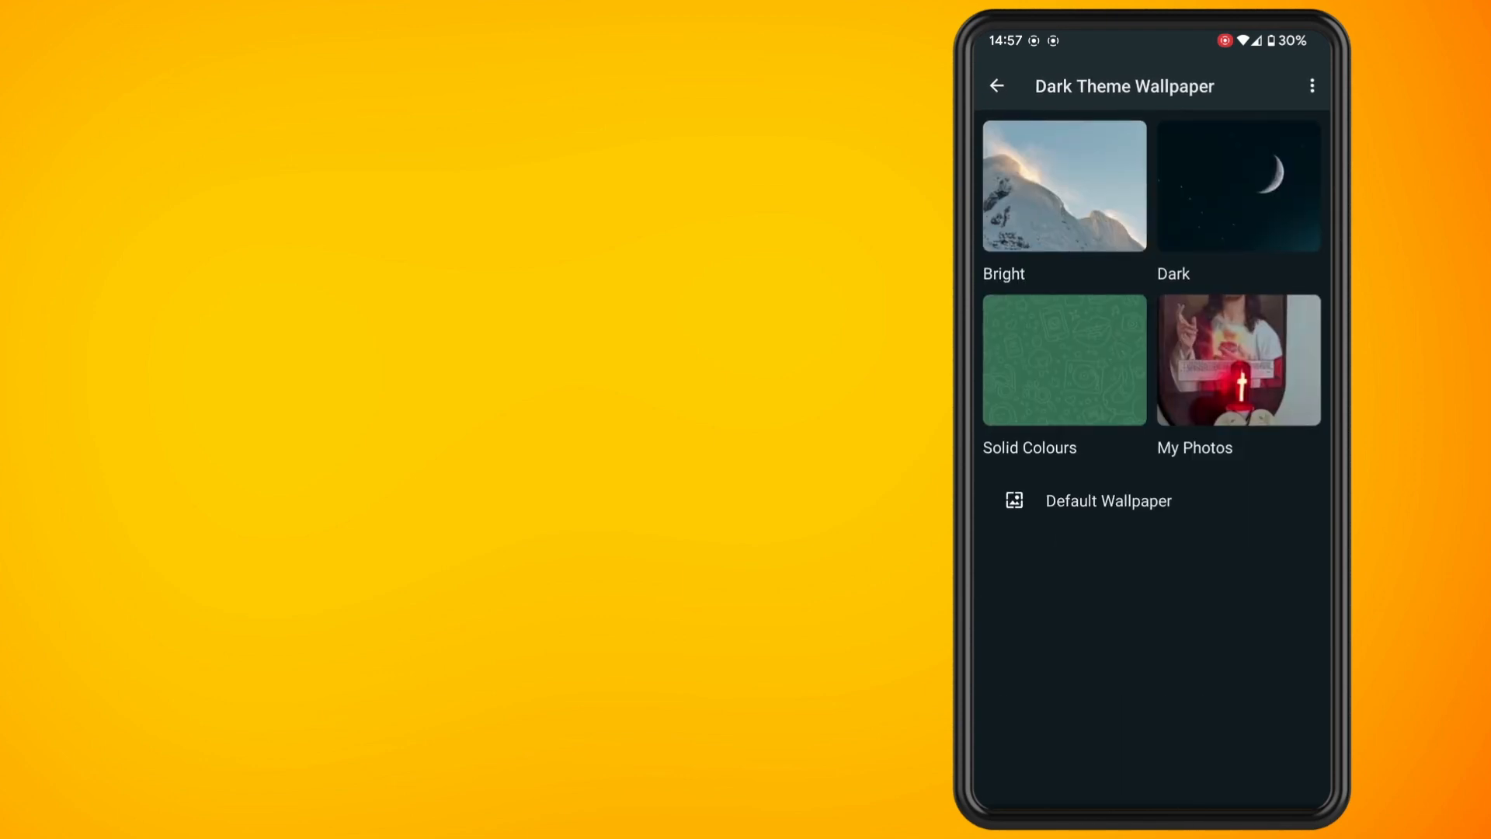
{"action": "left_click", "coordinate": [1063, 186]}
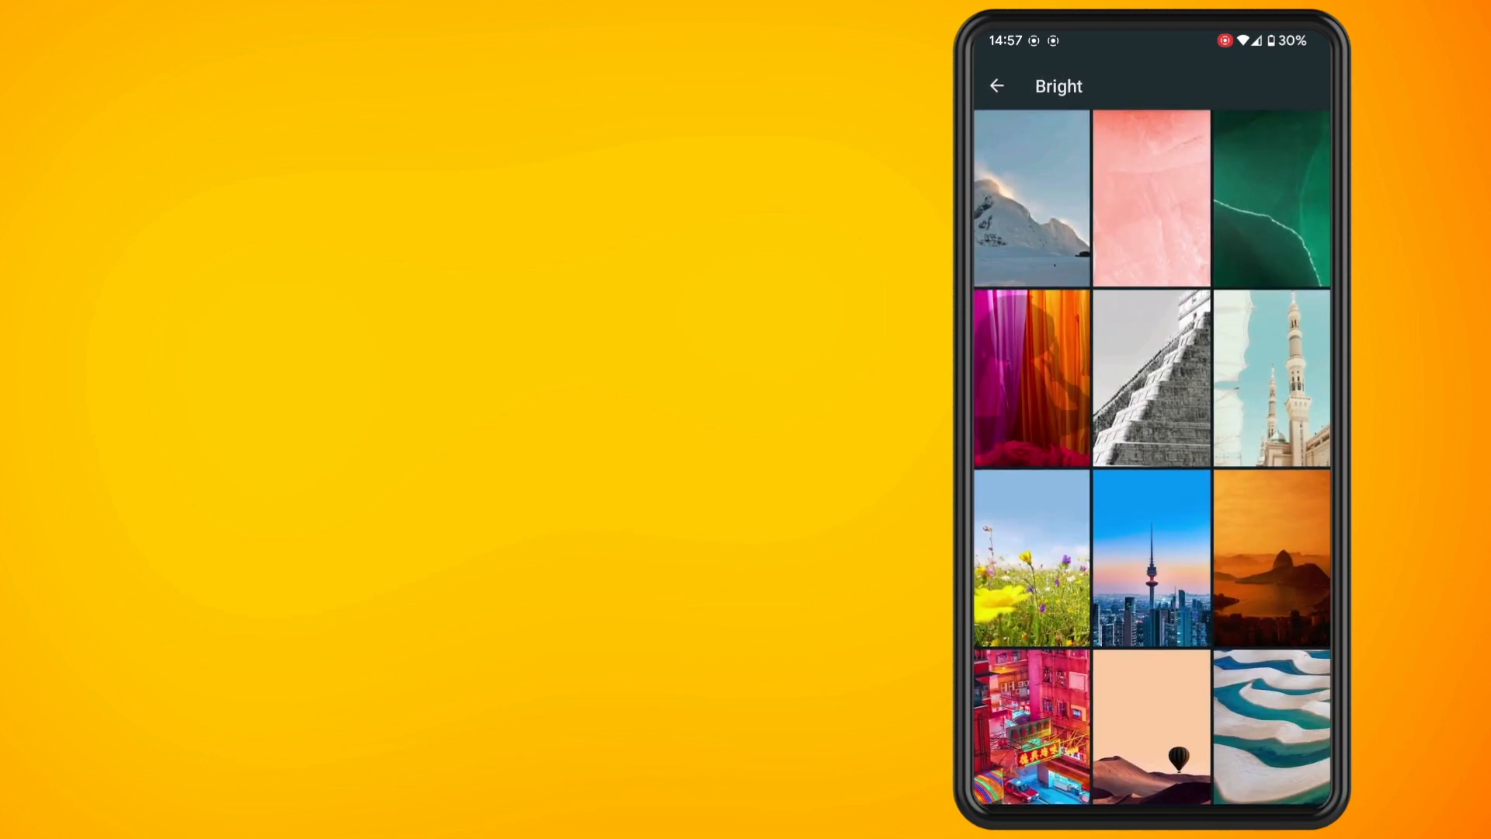
{"action": "scroll", "scroll_direction": "down", "scroll_amount": 3}
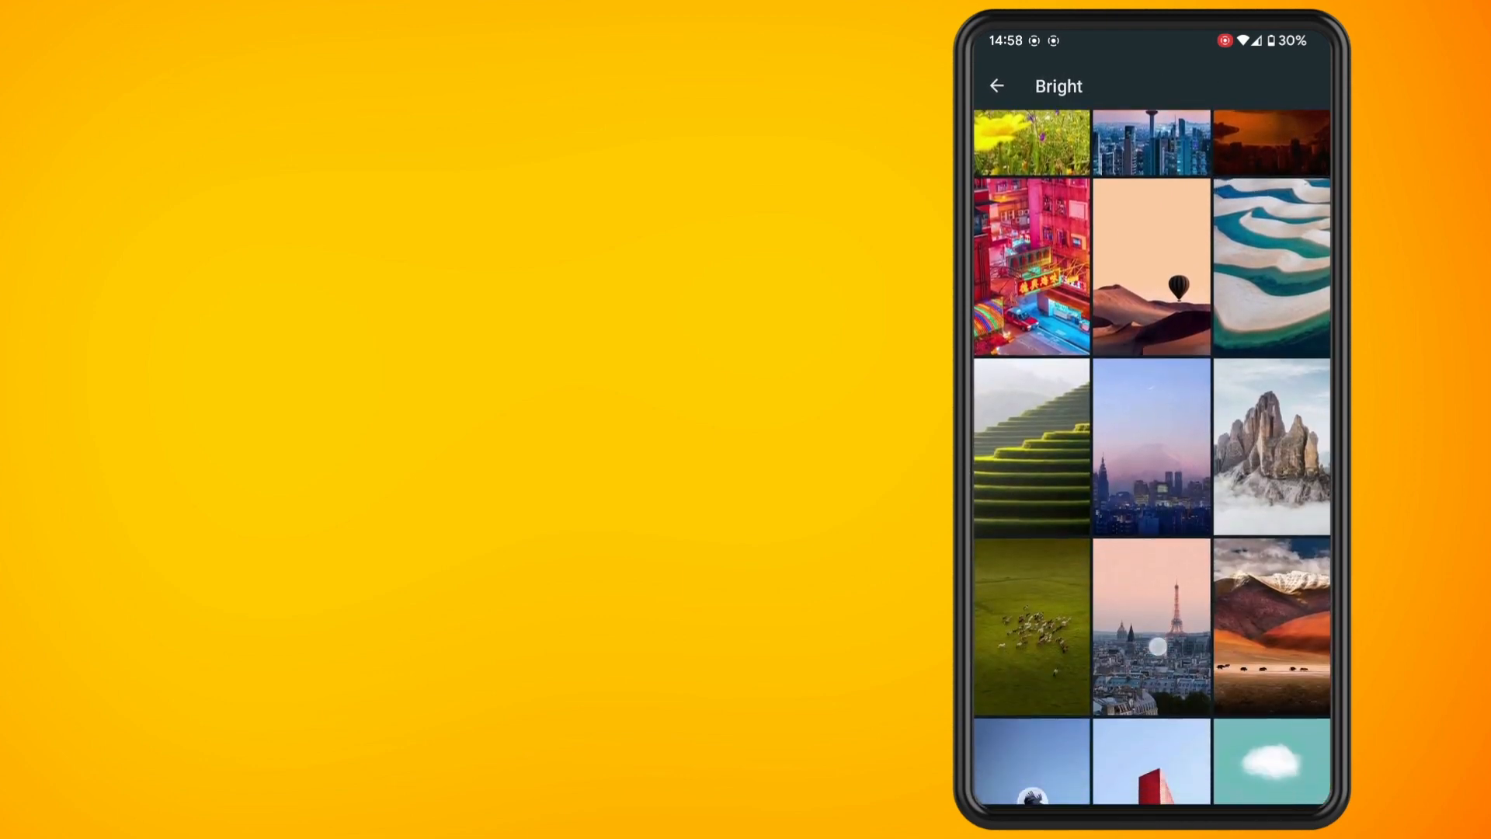
{"action": "left_click", "coordinate": [995, 85]}
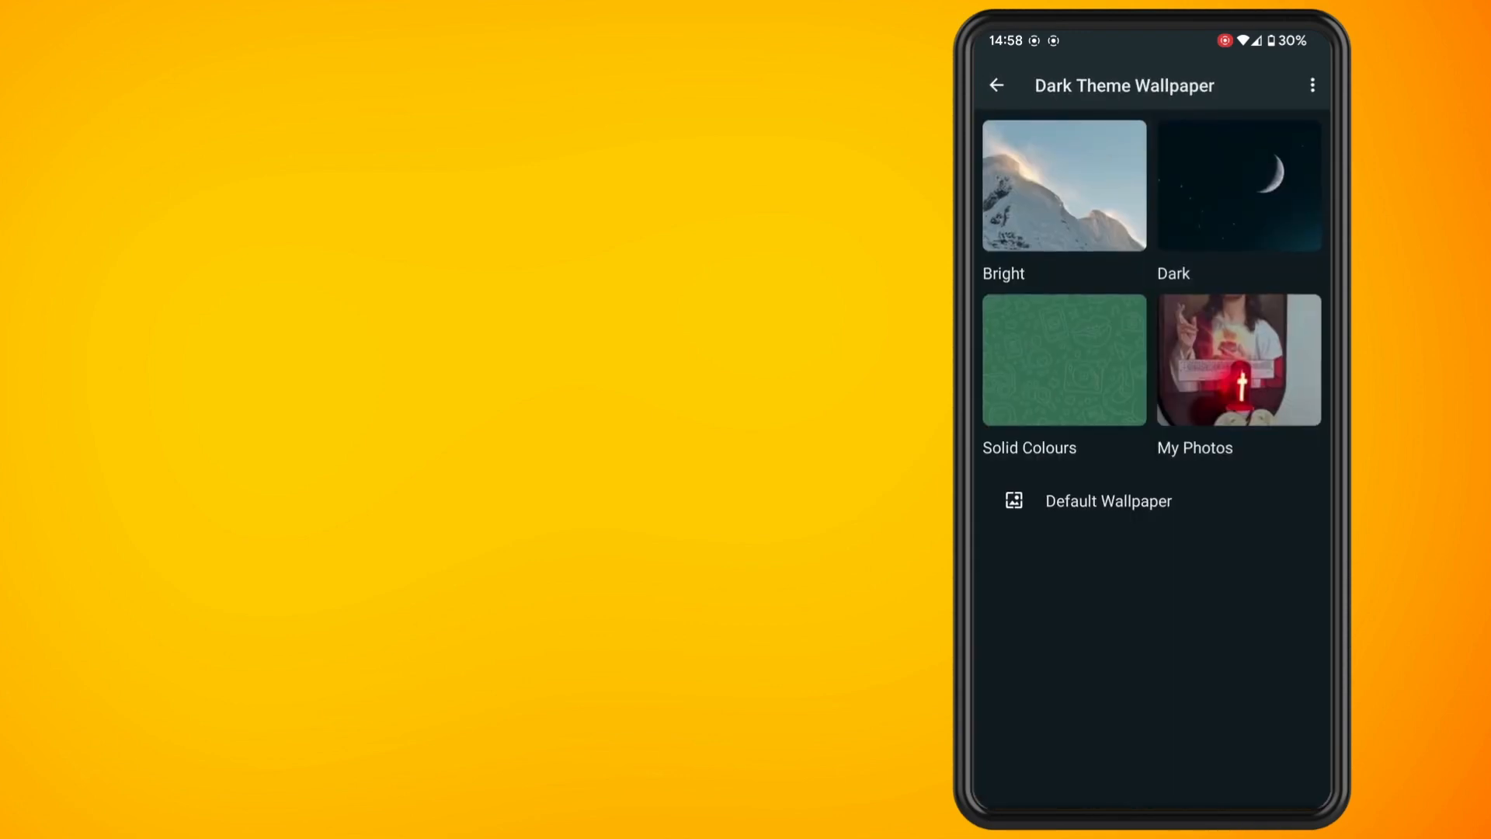
Preview the Dark and Solid Colours collections, then reopen the Dark gallery.
{"action": "left_click", "coordinate": [1238, 186]}
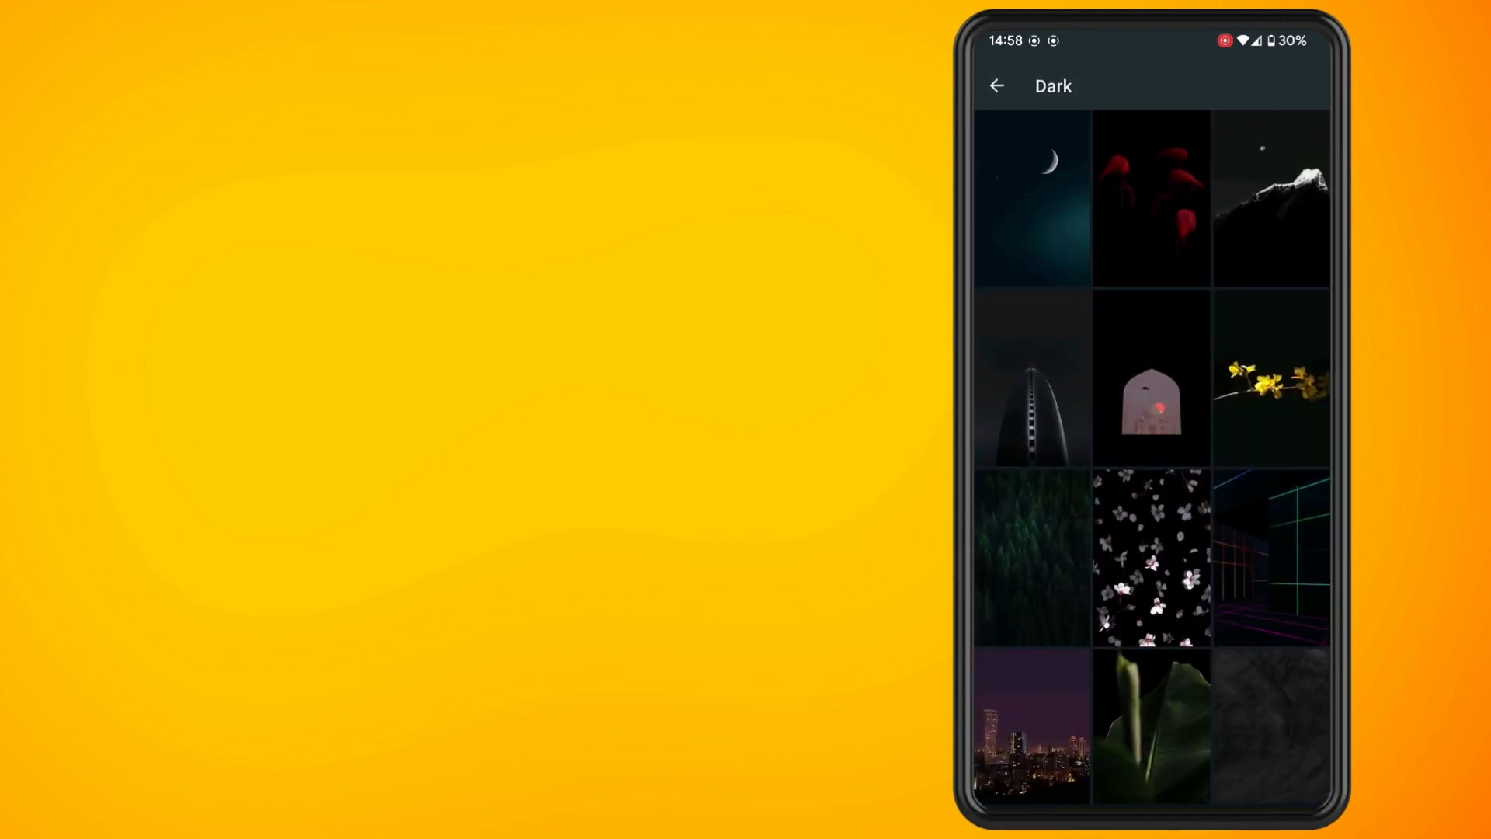
{"action": "left_click", "coordinate": [995, 85]}
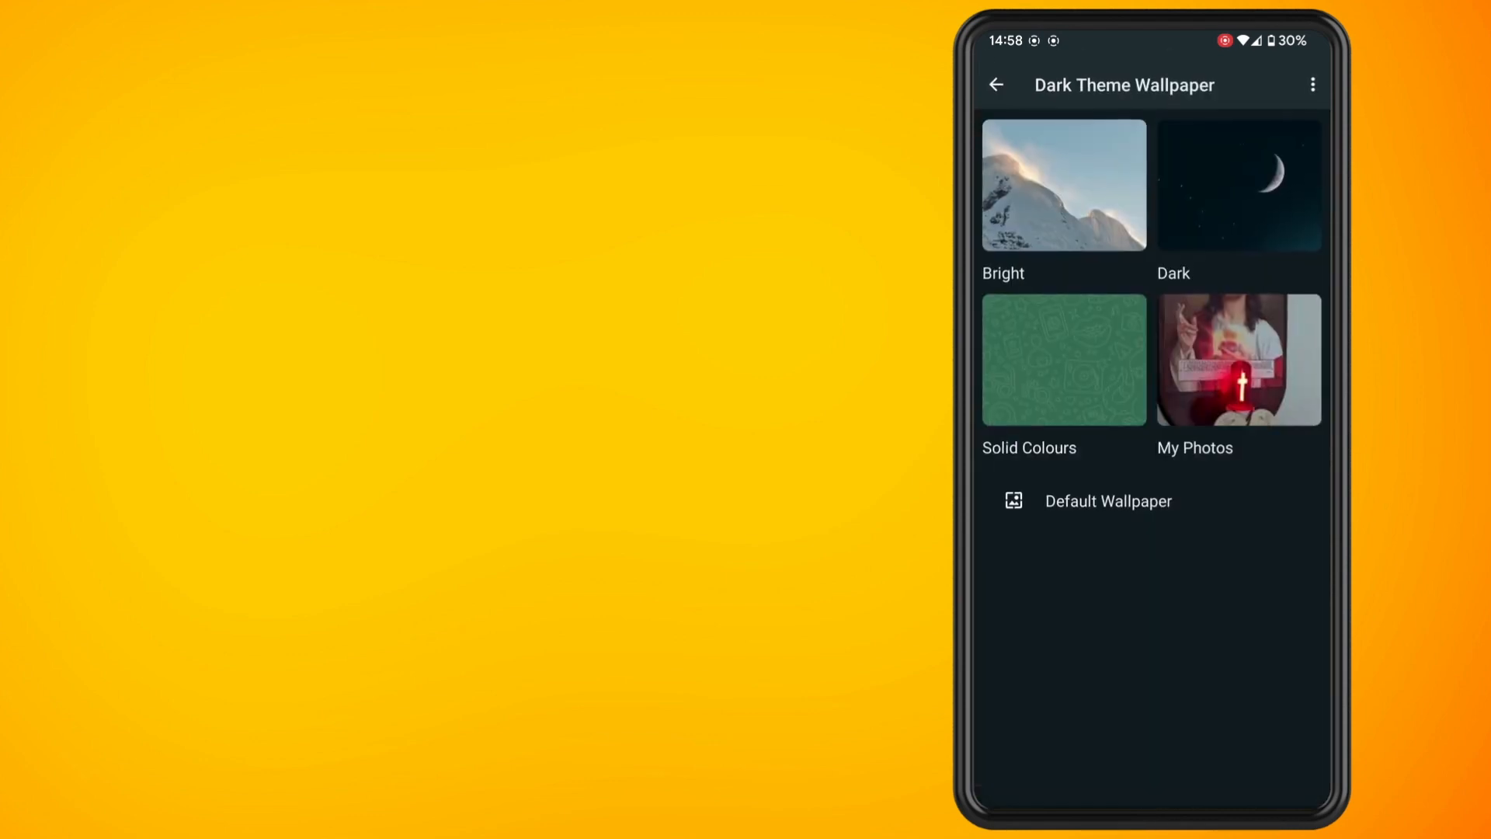
{"action": "left_click", "coordinate": [1062, 360]}
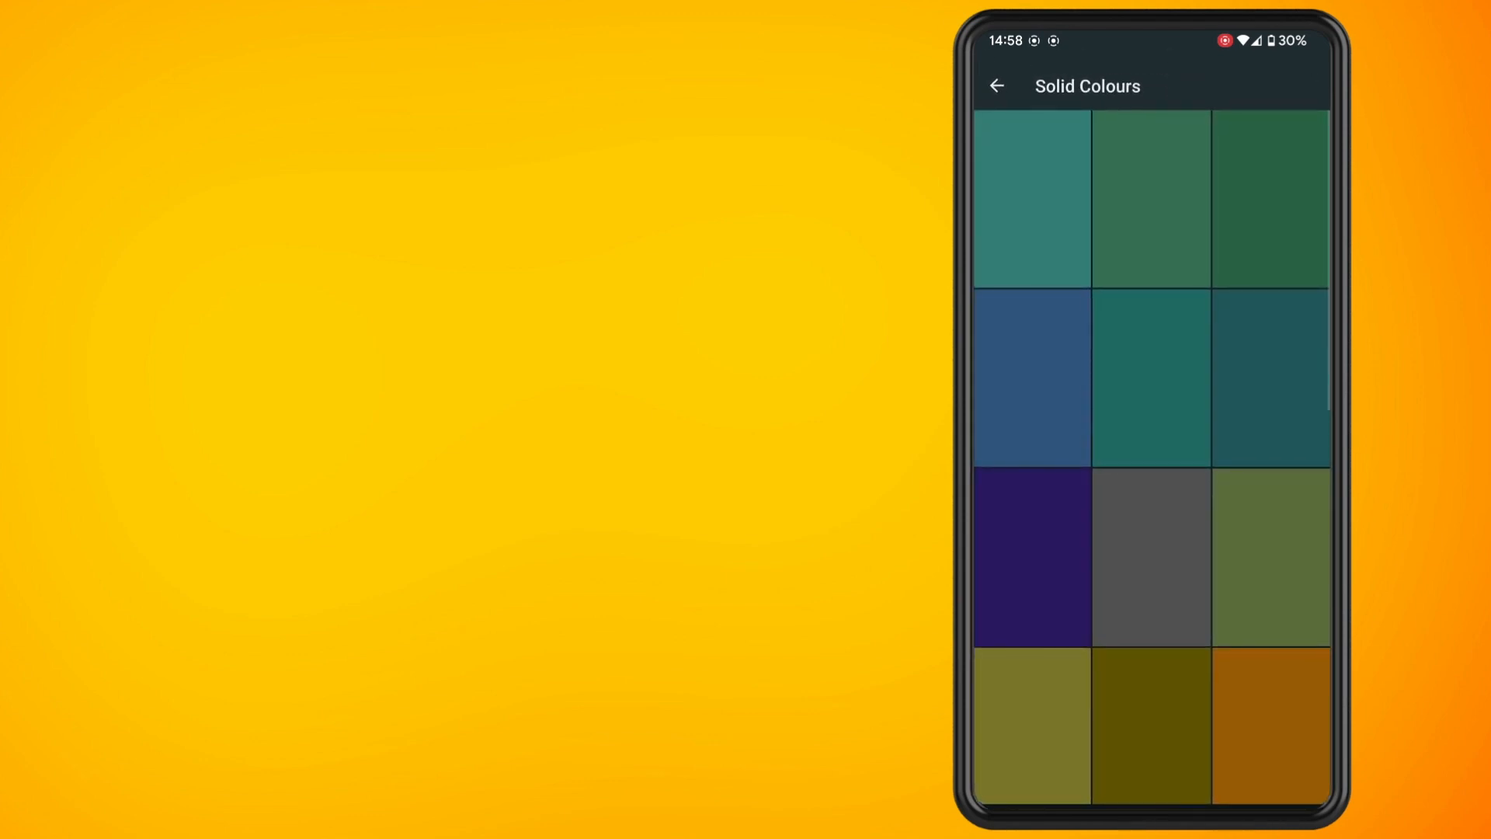
{"action": "left_click", "coordinate": [996, 85]}
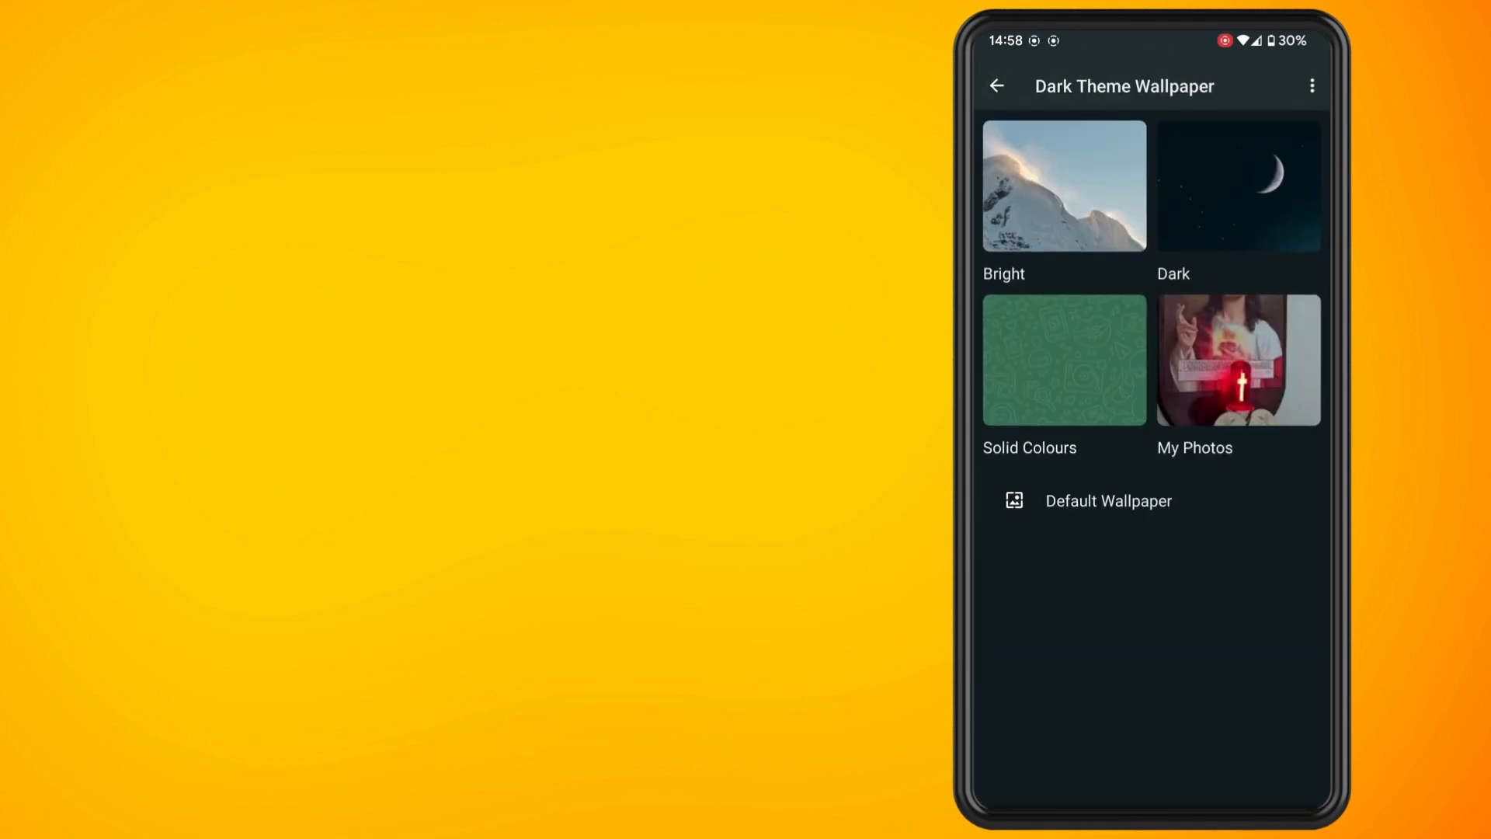
{"action": "left_click", "coordinate": [1238, 186]}
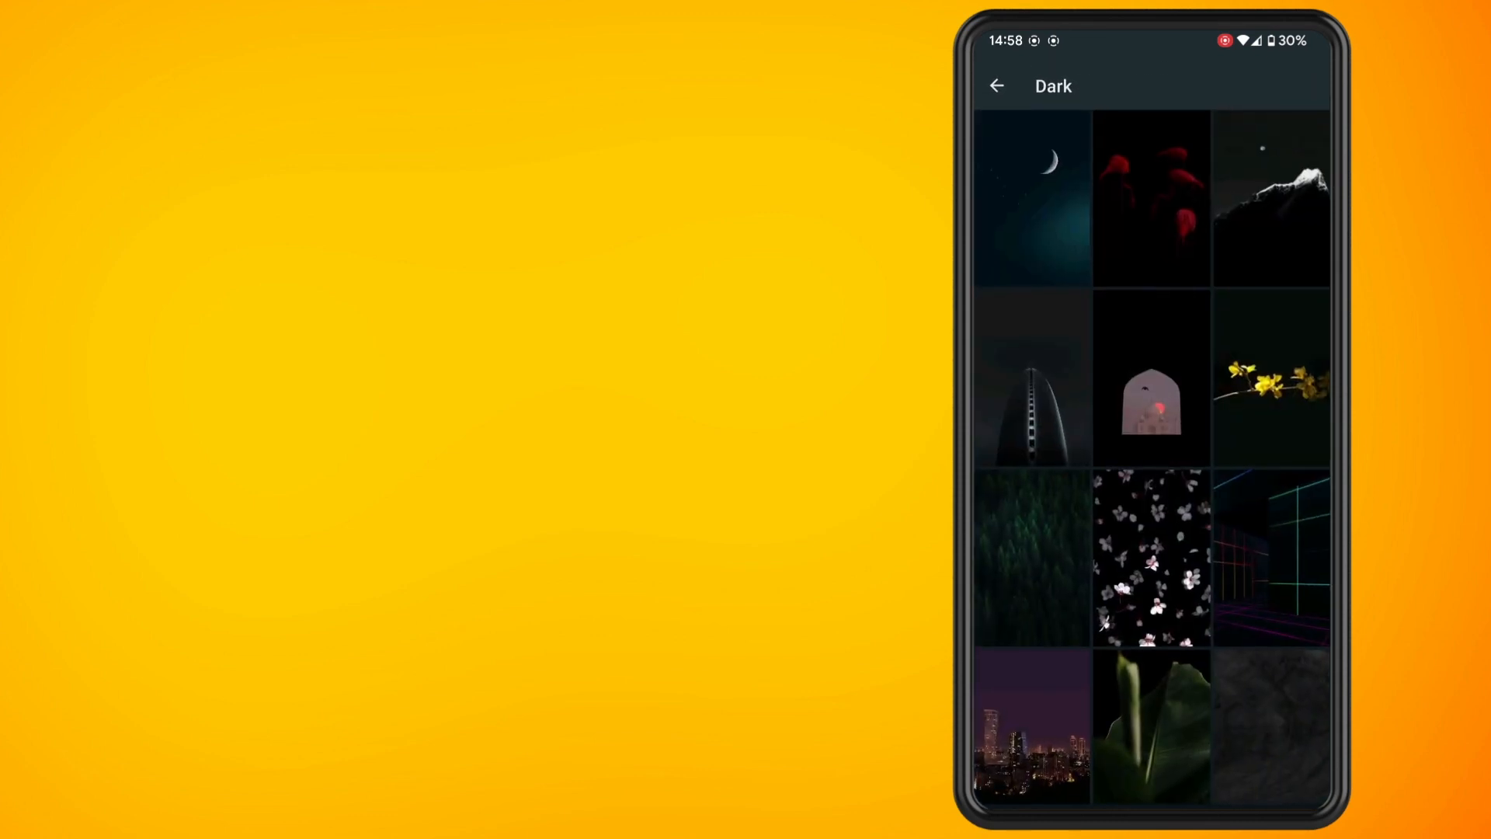
Preview the dark red flamingo image from the Dark collection and apply it.
{"action": "left_click", "coordinate": [1151, 196]}
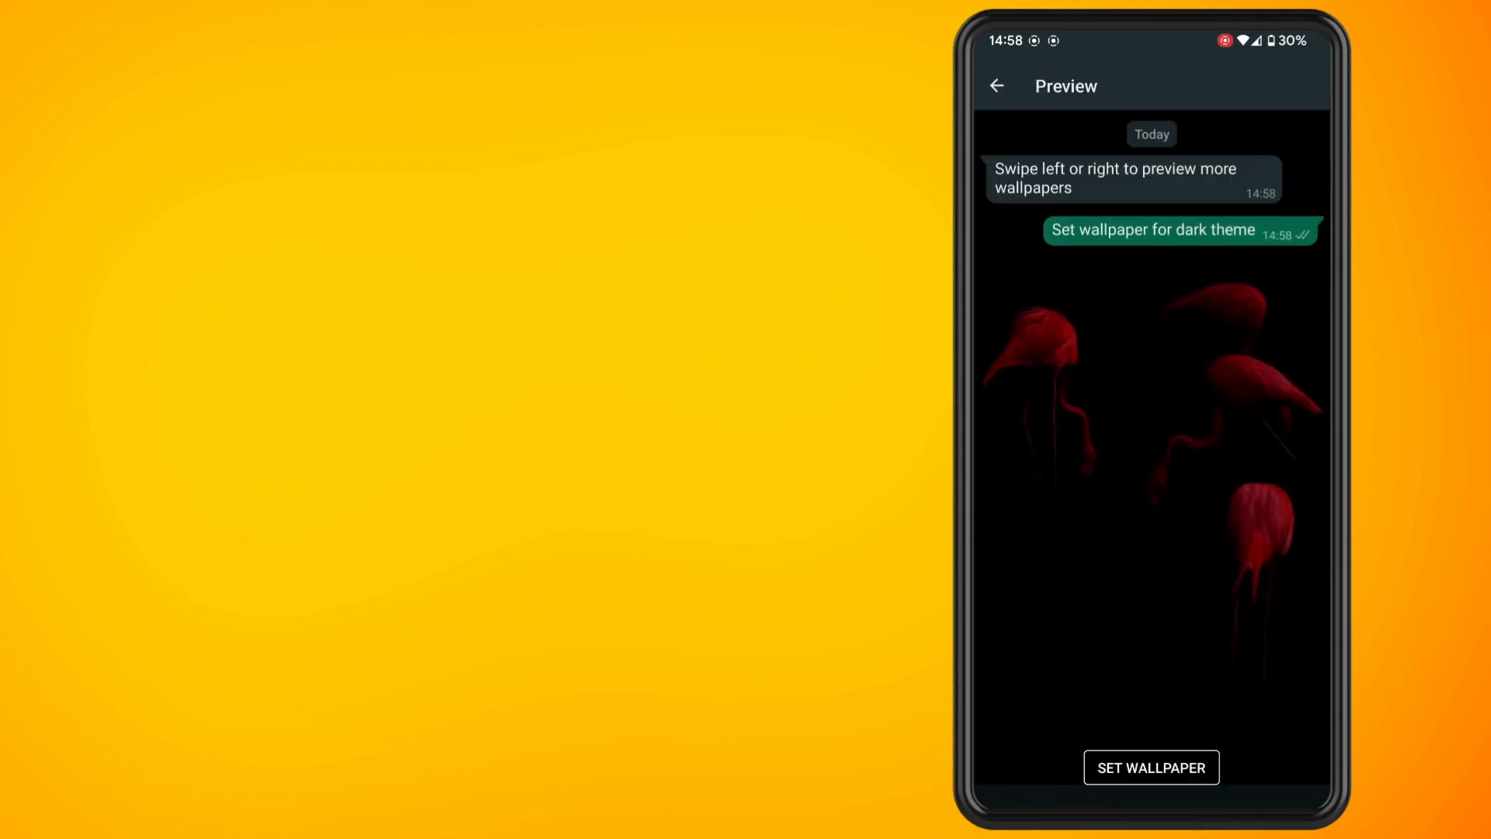
{"action": "left_click", "coordinate": [996, 85]}
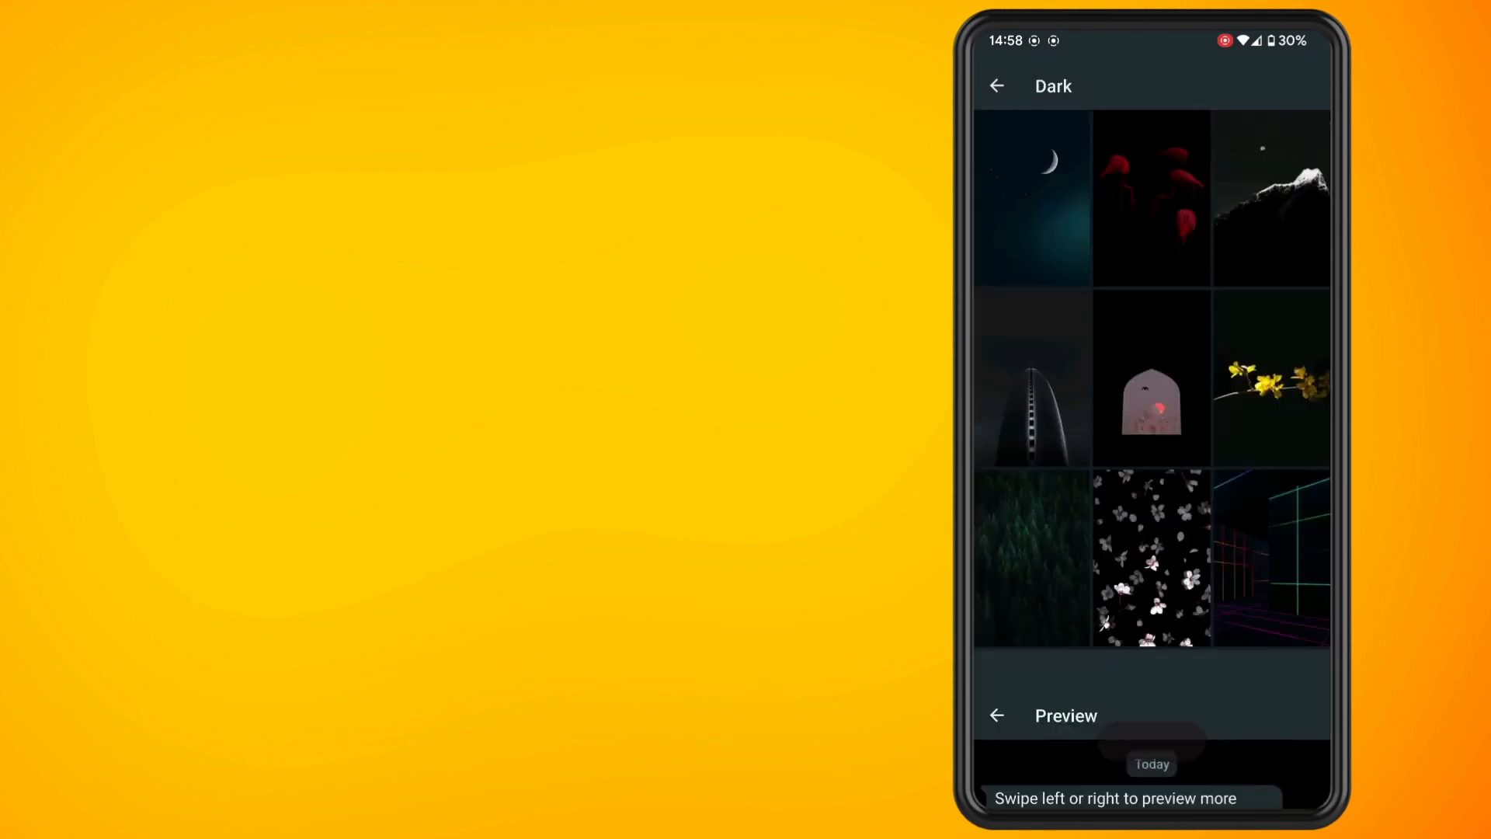
{"action": "left_click", "coordinate": [1150, 198]}
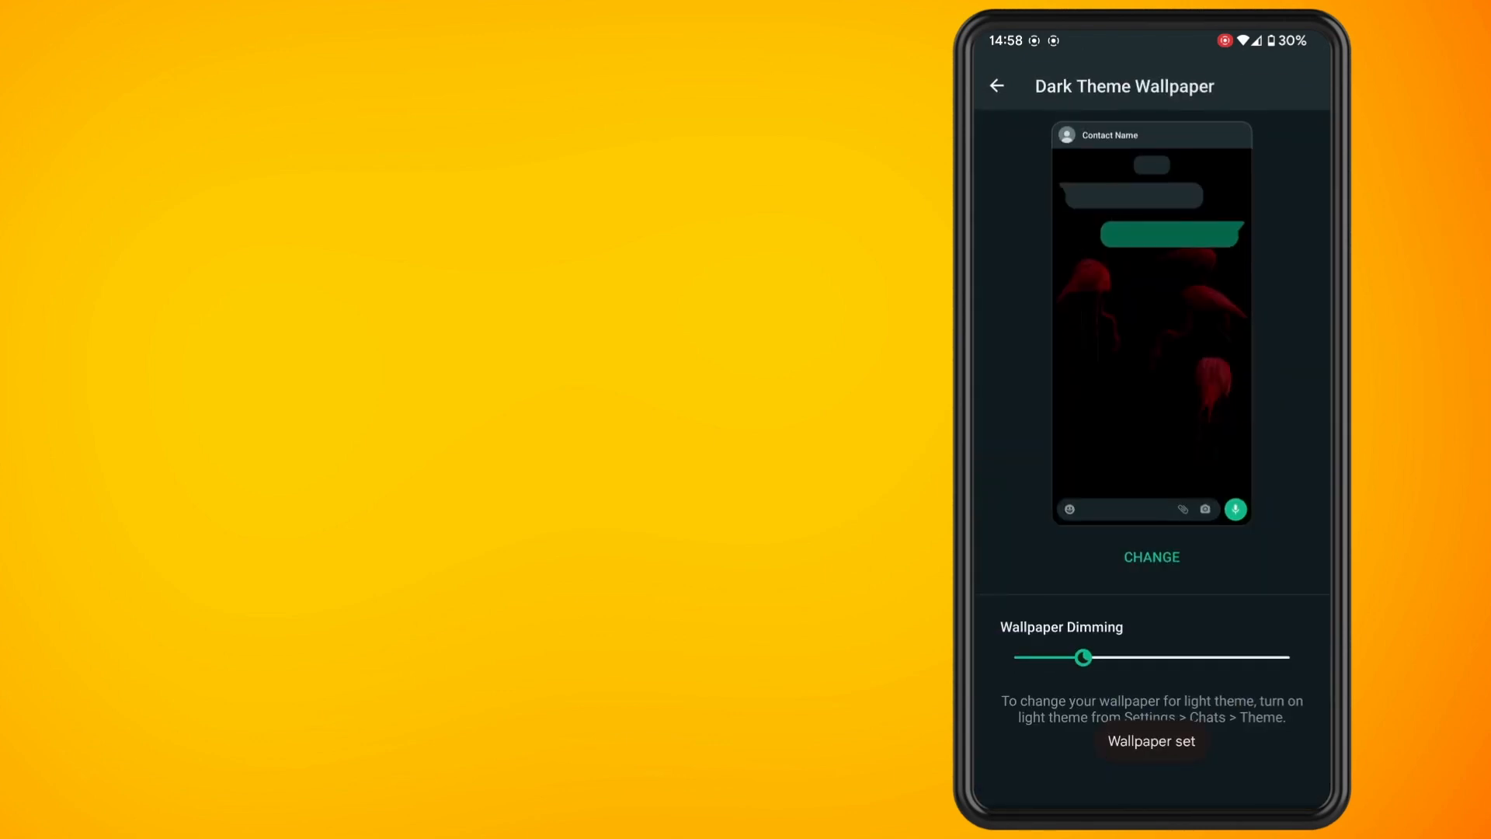
Try dimming levels from none to about three quarters, then open a group chat.
{"action": "left_click_drag", "start_coordinate": [1081, 657], "coordinate": [1013, 657]}
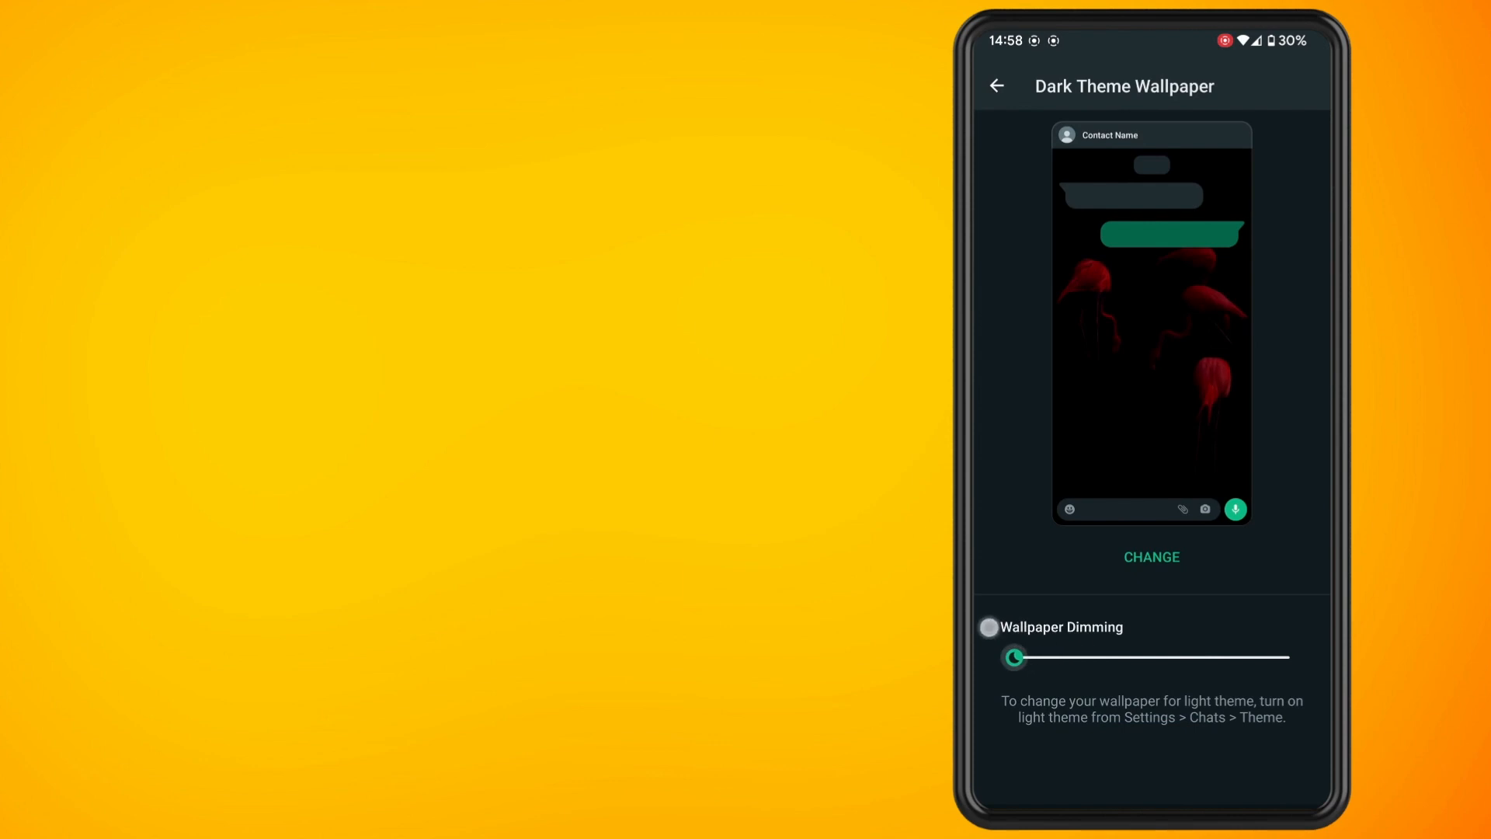
{"action": "left_click_drag", "start_coordinate": [1015, 657], "coordinate": [1186, 657]}
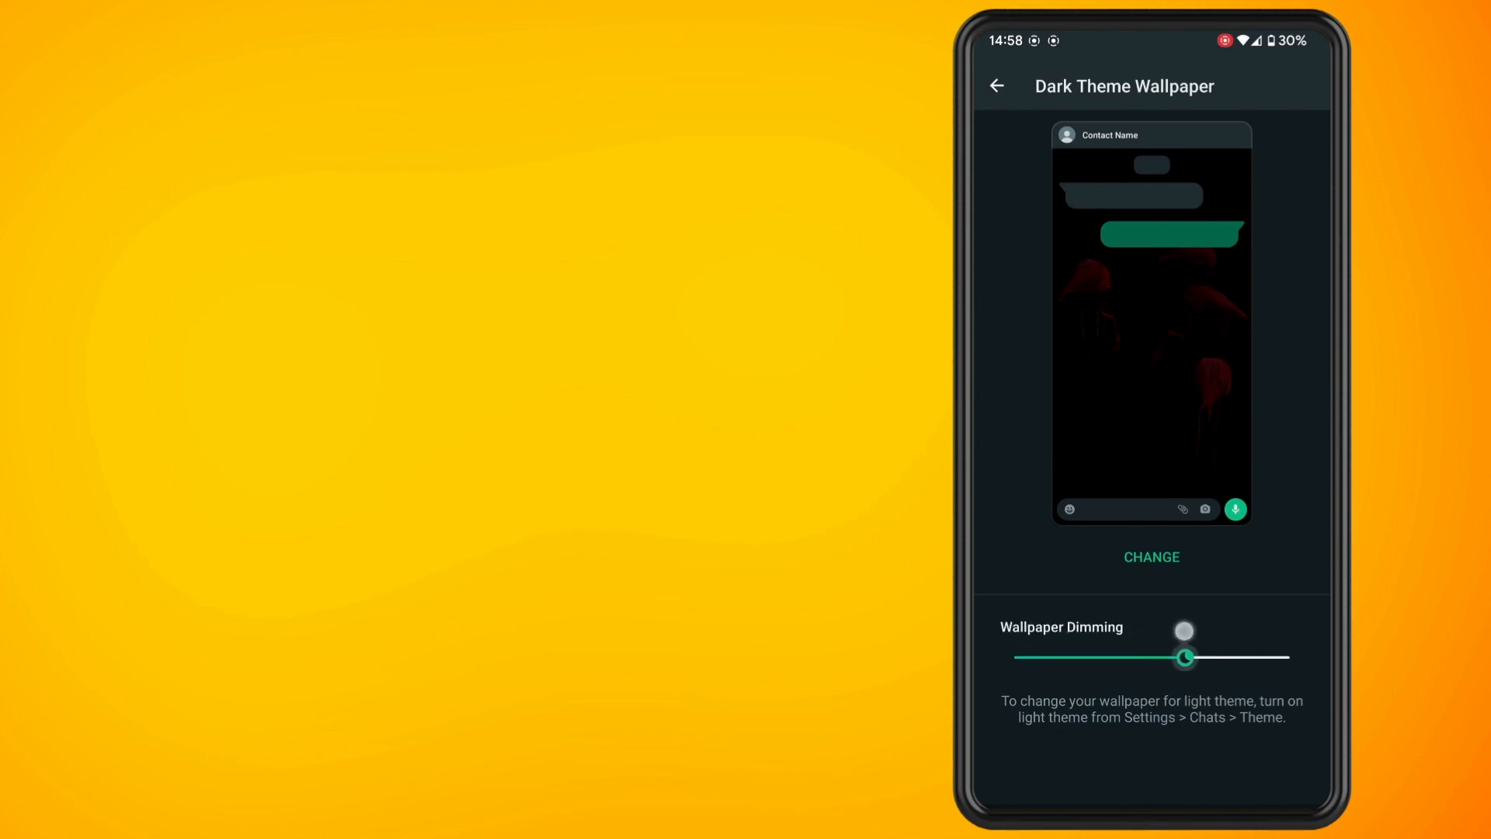
{"action": "left_click_drag", "start_coordinate": [1184, 656], "coordinate": [1013, 656]}
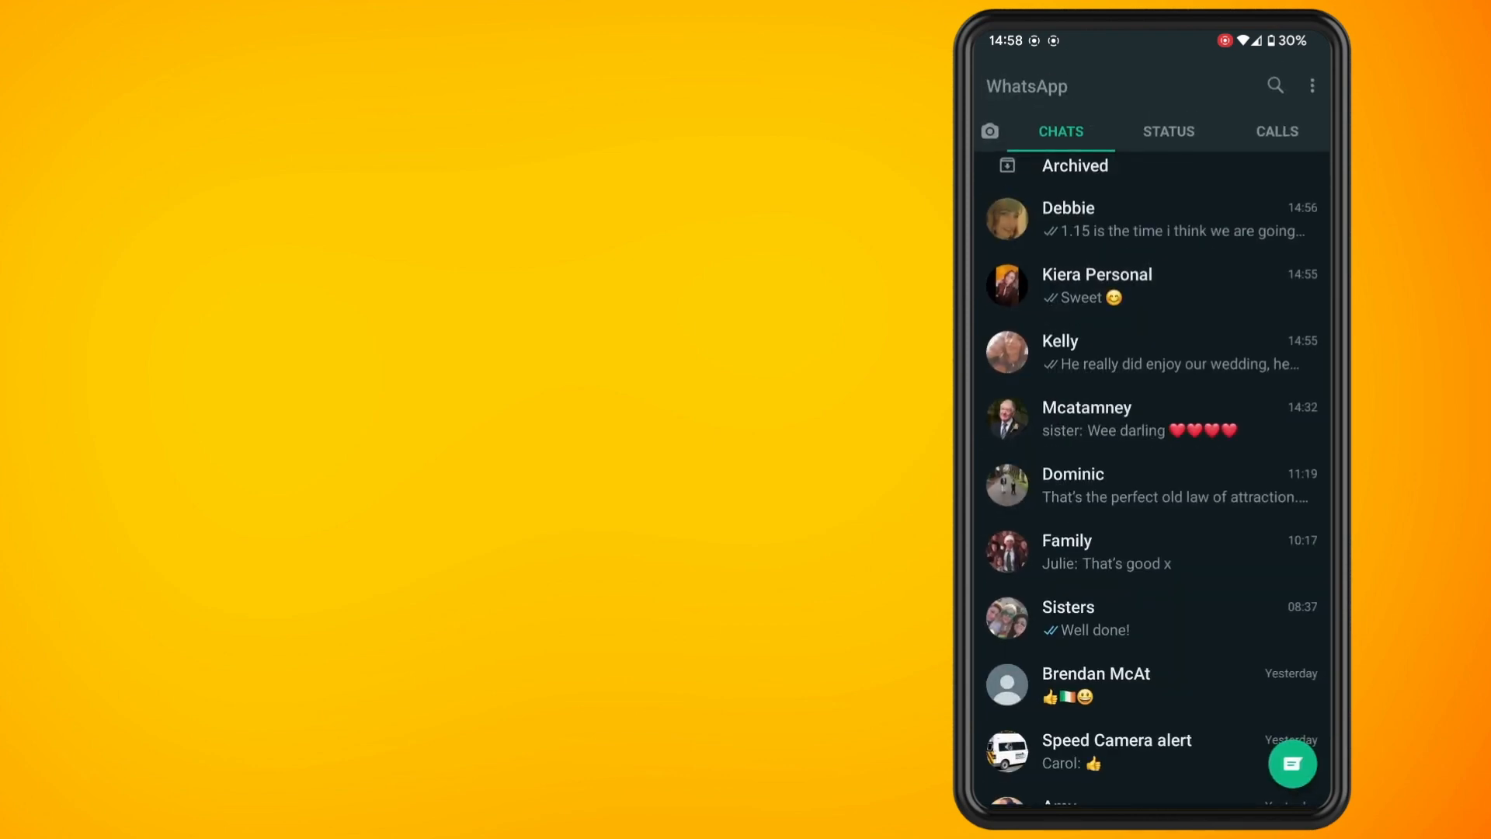
{"action": "left_click", "coordinate": [1086, 419]}
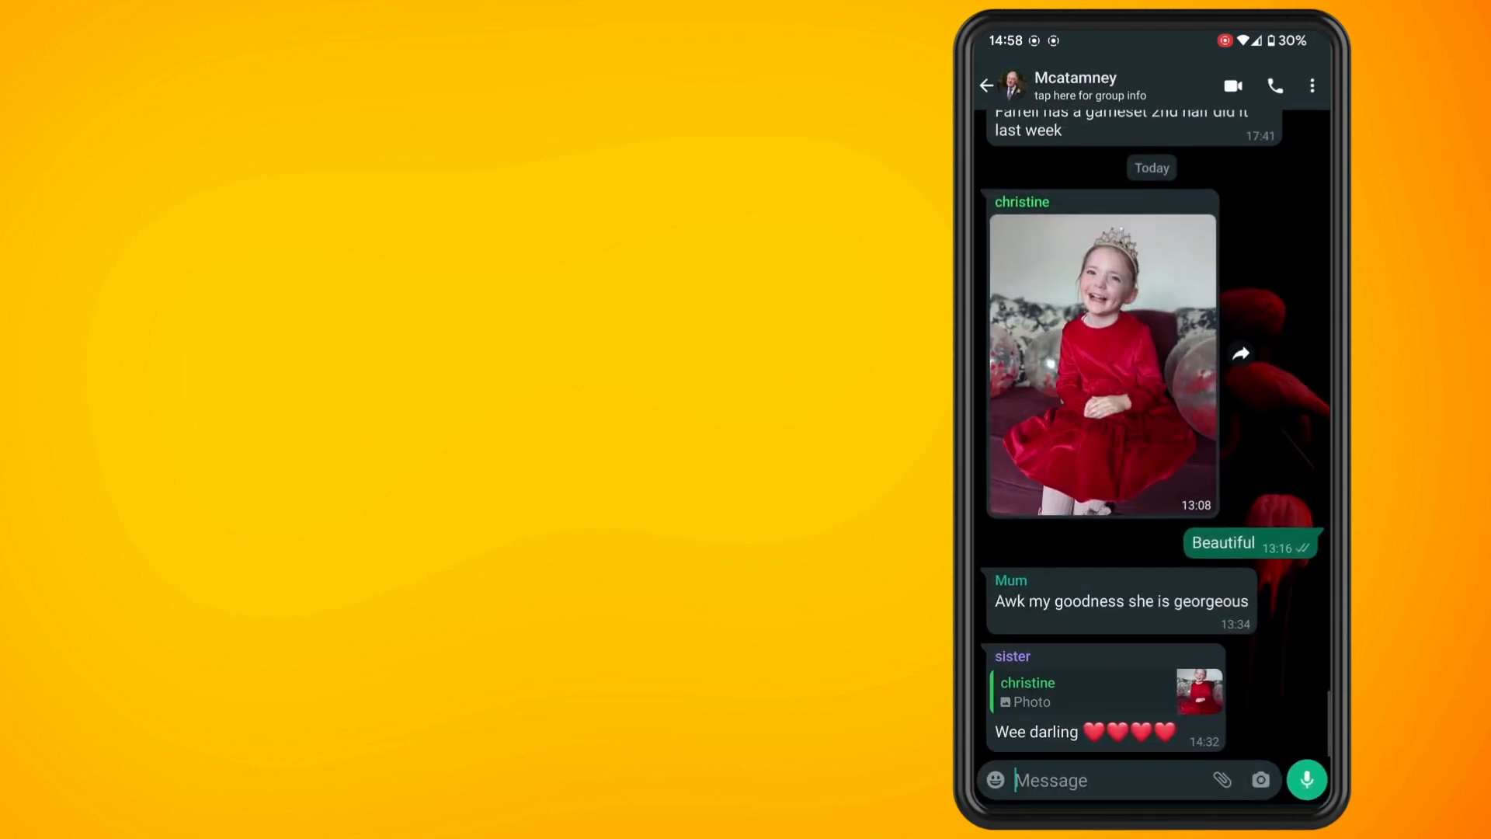